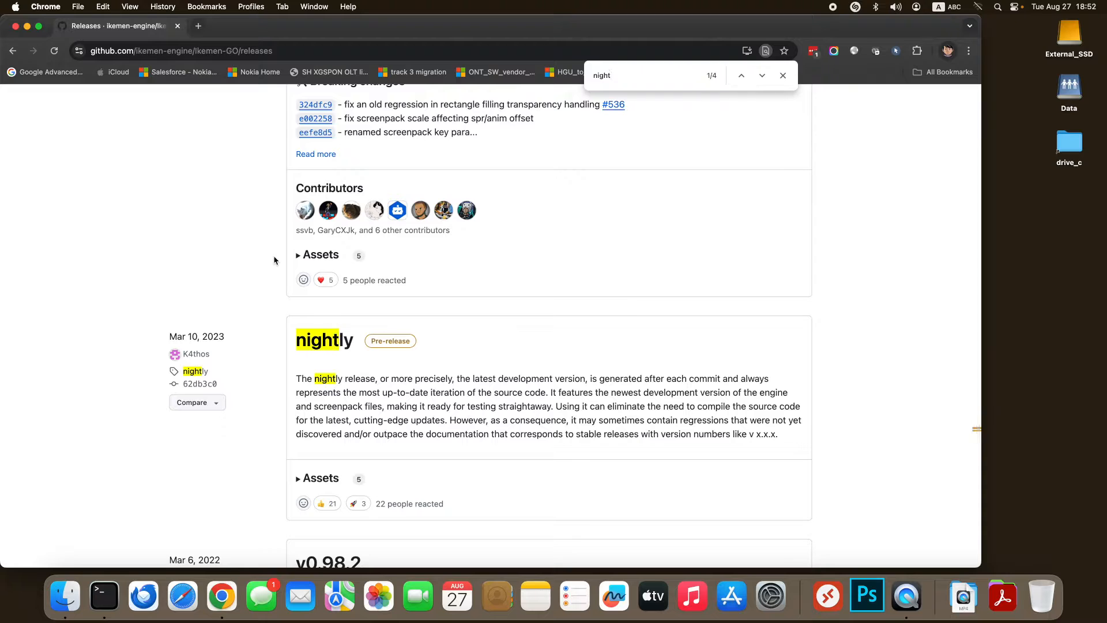
pyautogui.moveTo(324, 340)
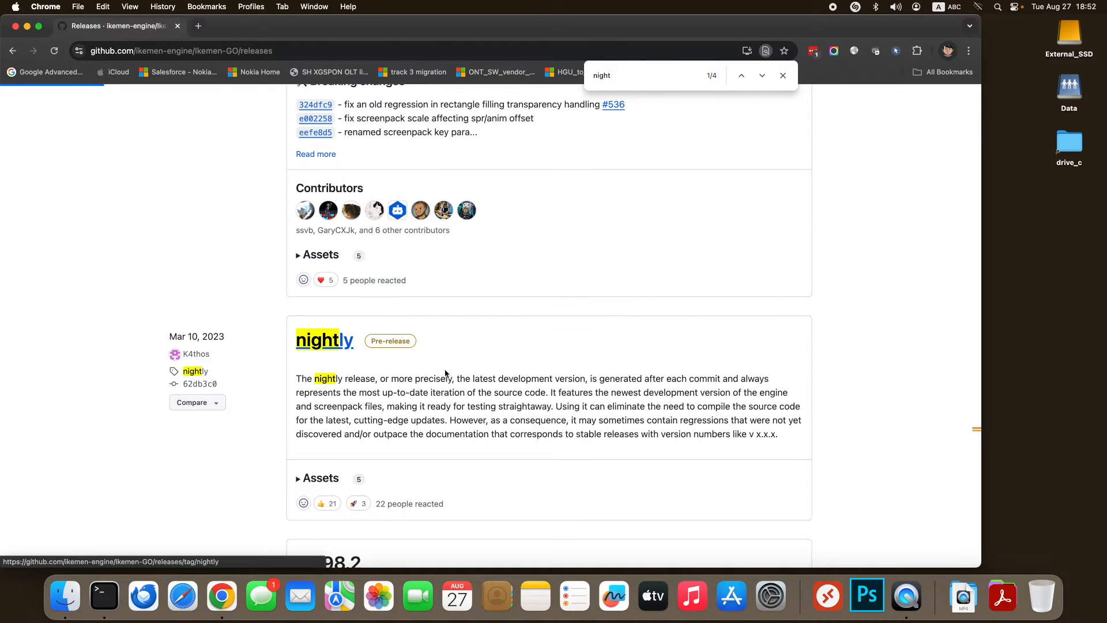
# Step: Open the Ikemen-GO nightly release page and view its five downloadable assets
pyautogui.click(324, 340)
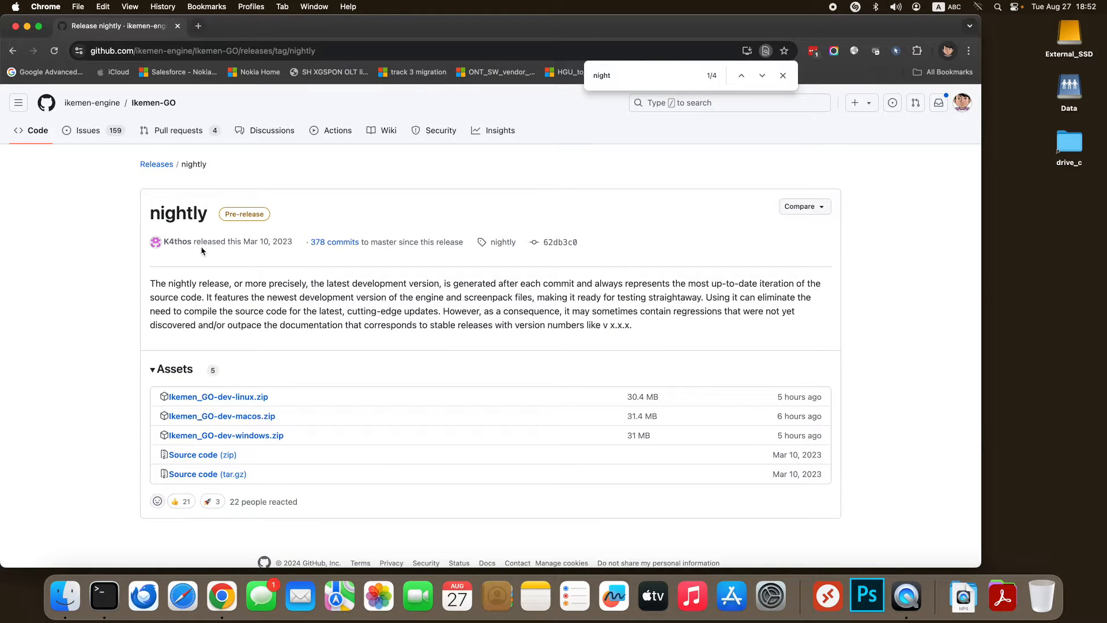
pyautogui.moveTo(197, 242); pyautogui.dragTo(509, 296)
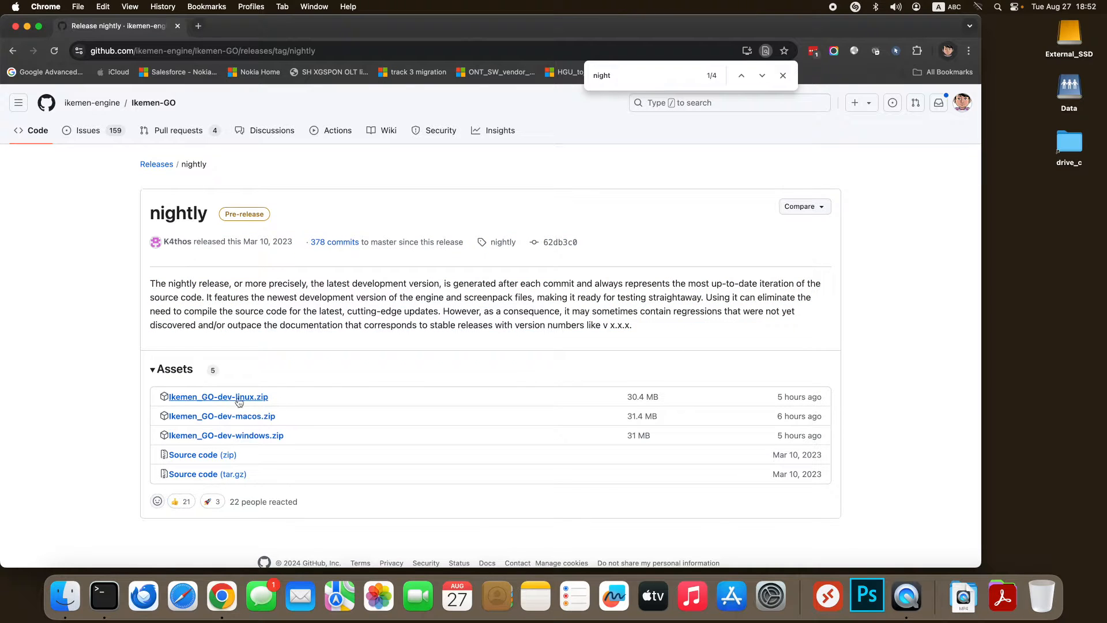
pyautogui.moveTo(218, 396)
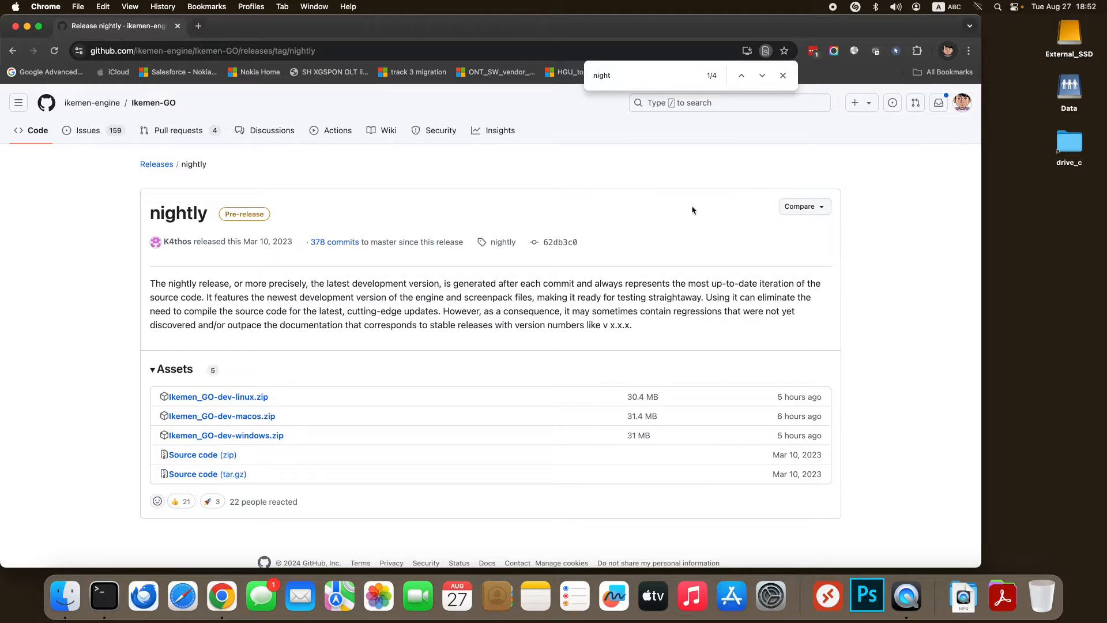
pyautogui.moveTo(1052, 11)
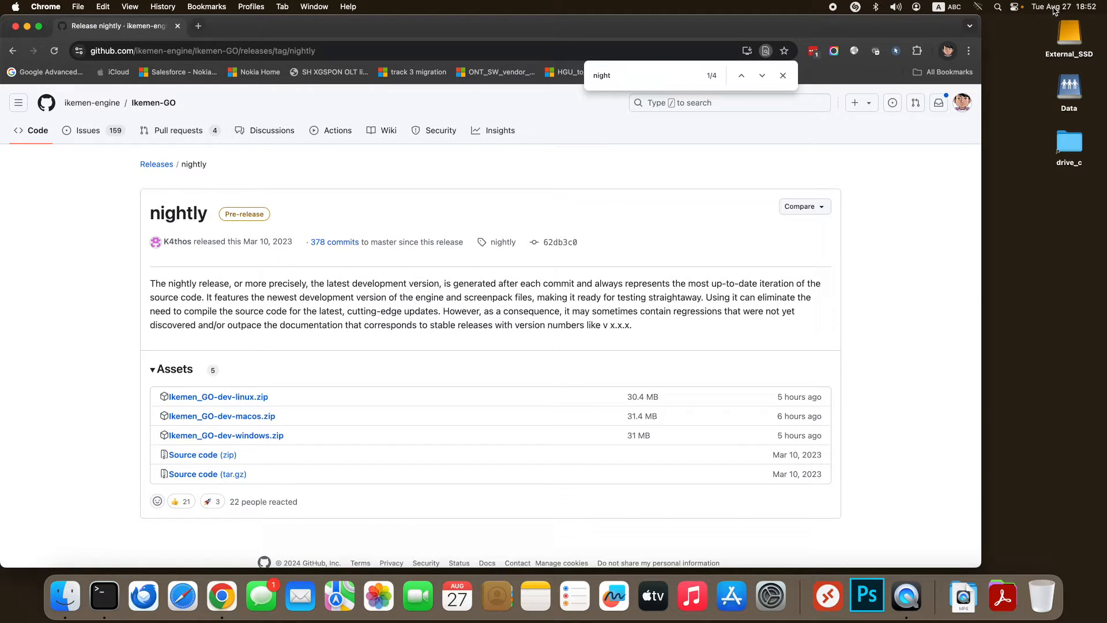
pyautogui.moveTo(834, 367)
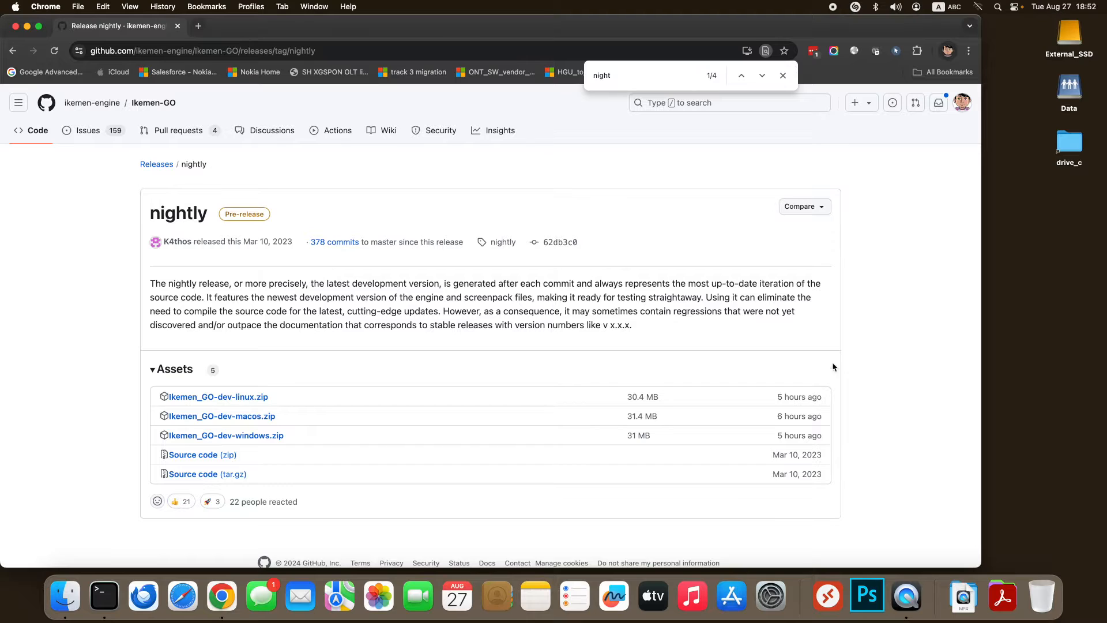
pyautogui.moveTo(799, 396)
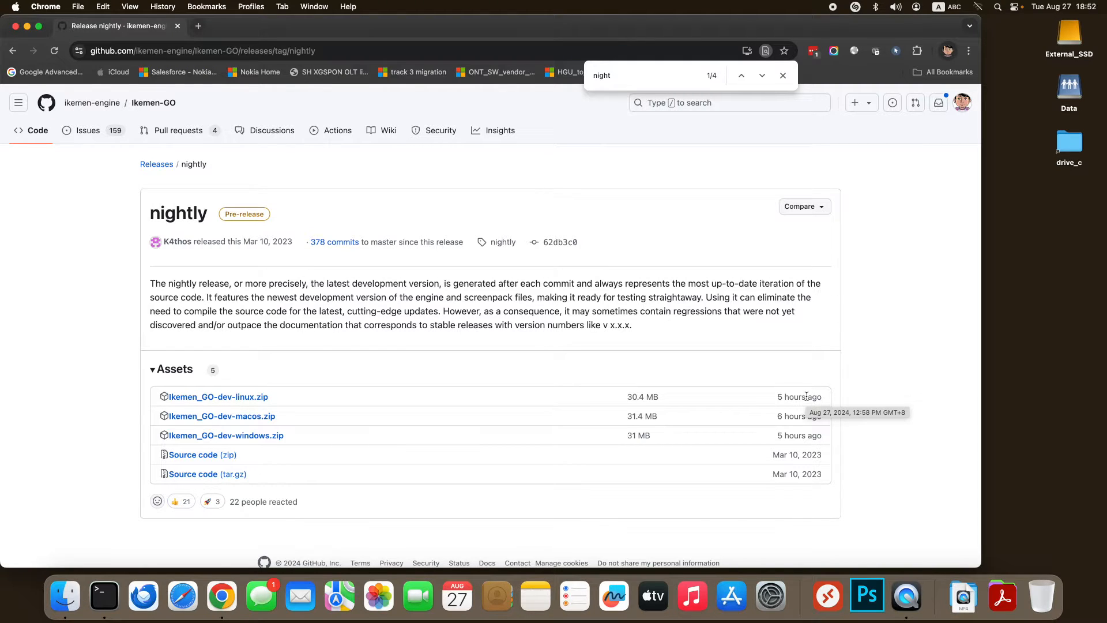
pyautogui.moveTo(222, 416)
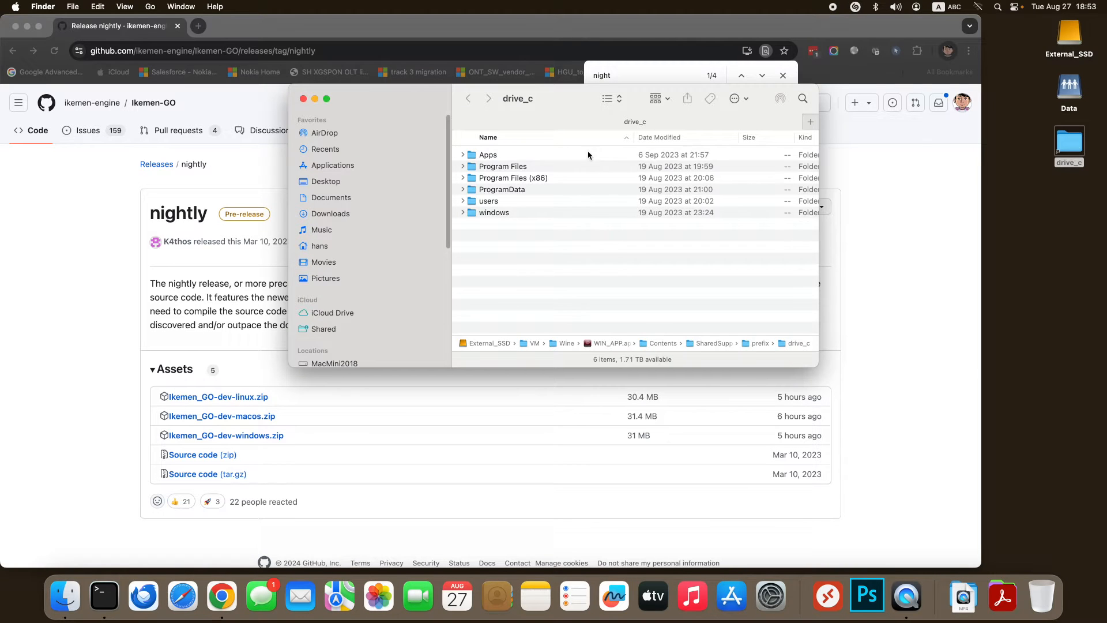
# Step: Browse through Apps and MUGEN into Ikemen_GO and select the Ikemen_GO_MacOS file
pyautogui.doubleClick(488, 155)
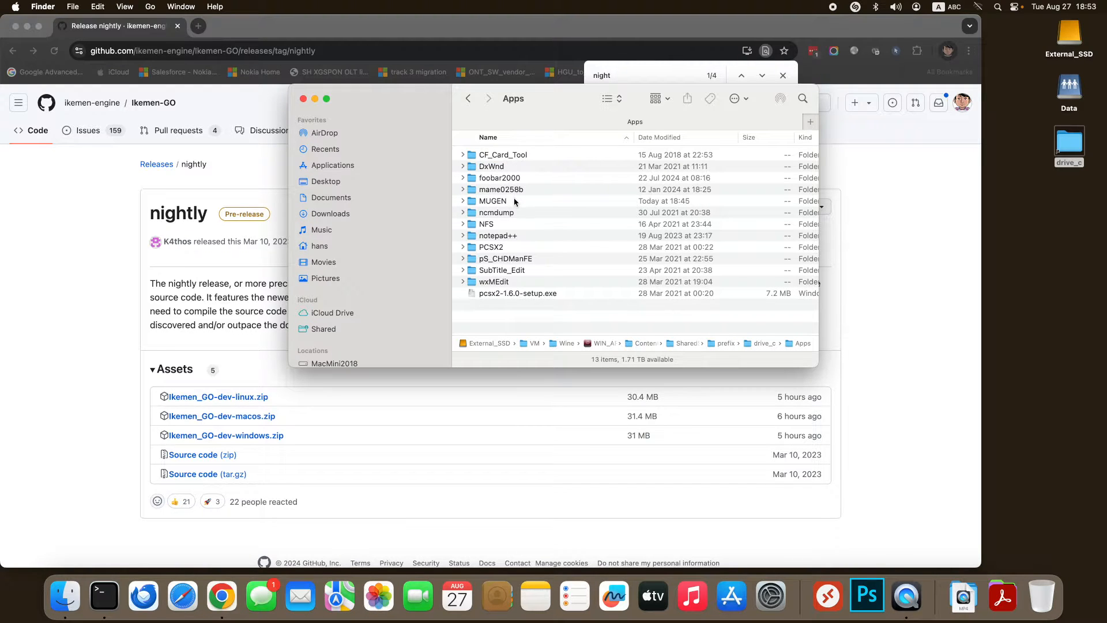
pyautogui.doubleClick(492, 201)
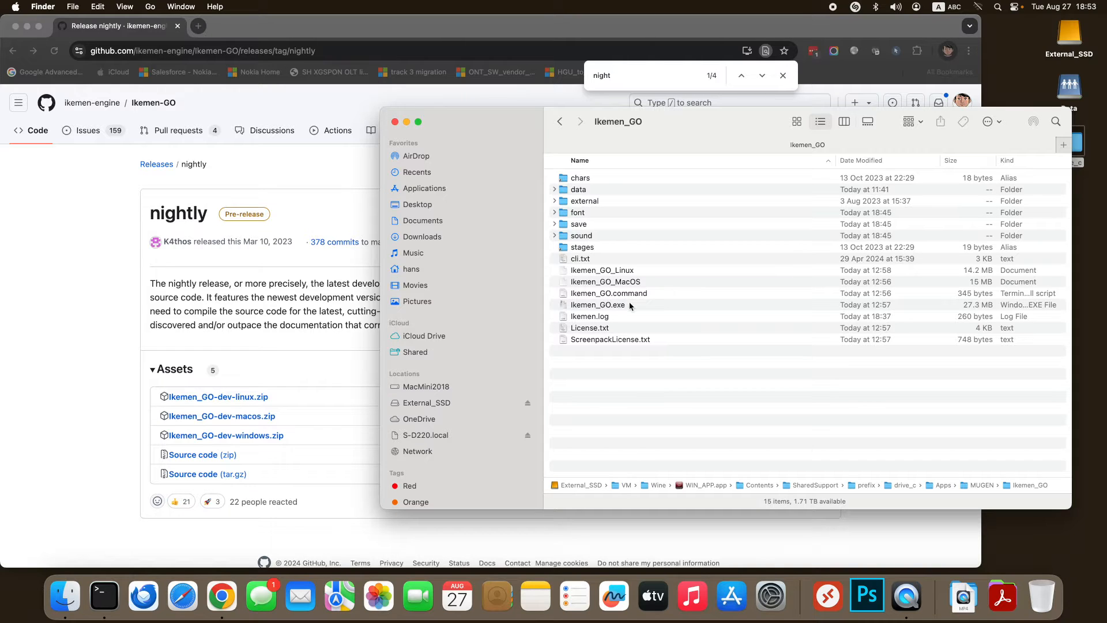
pyautogui.click(598, 304)
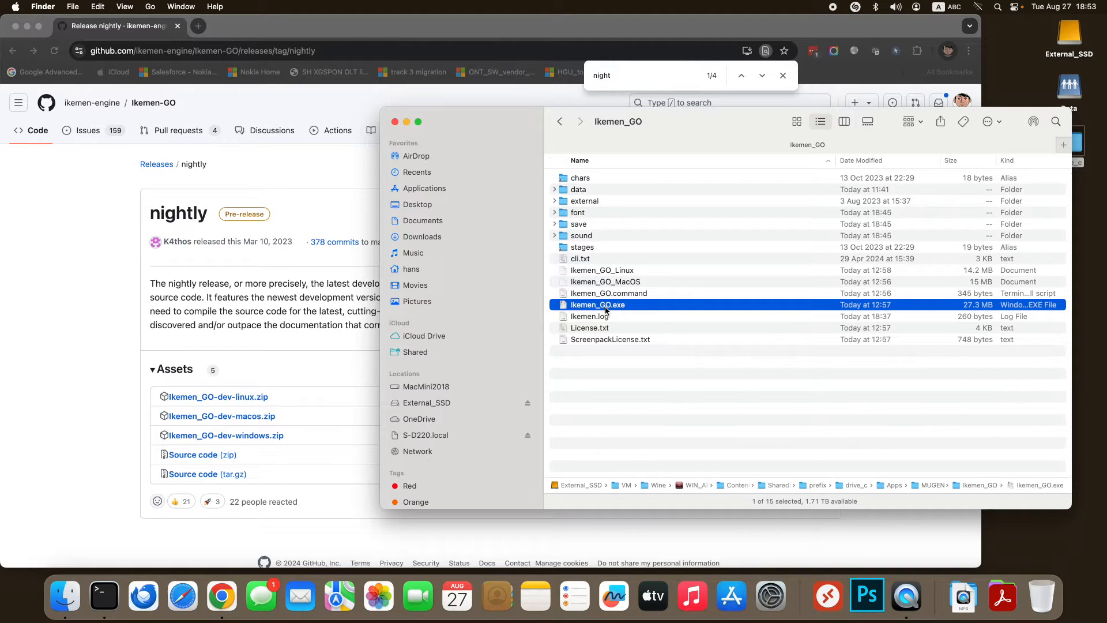
pyautogui.click(606, 281)
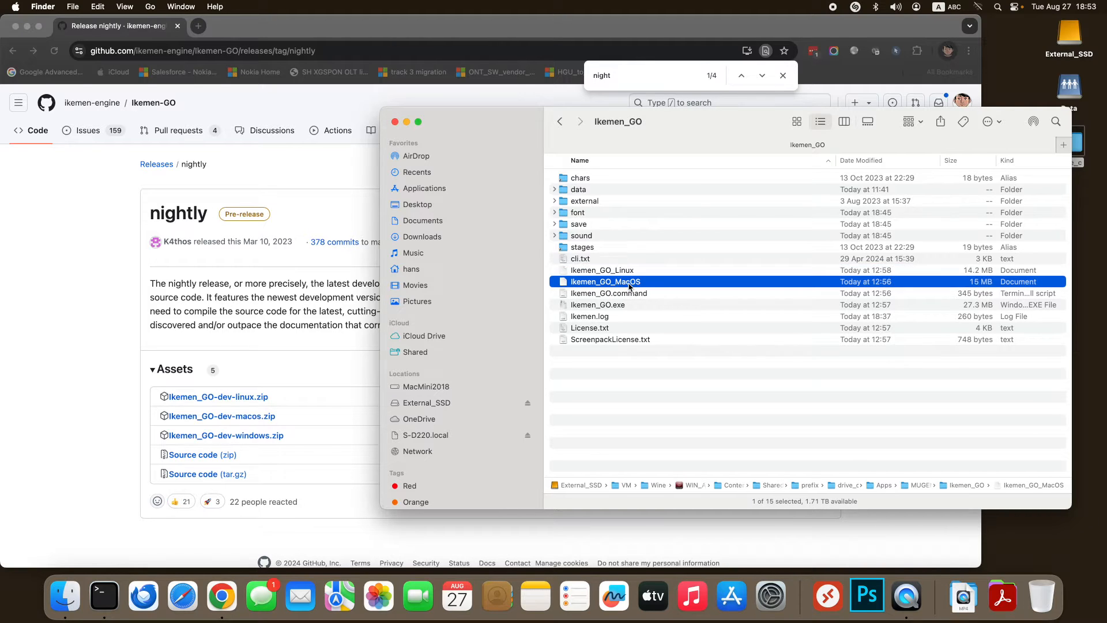
pyautogui.moveTo(94, 579)
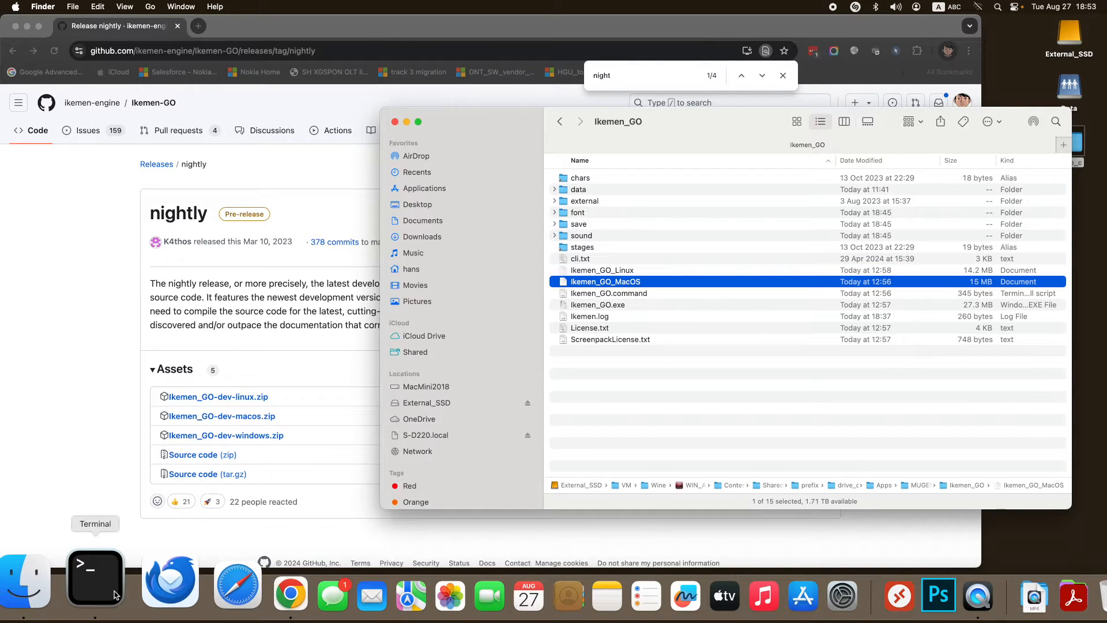
# Step: Run chmod a+x in Terminal on the Ikemen_GO_Linux and Ikemen_GO_MacOS binaries
pyautogui.click(94, 581)
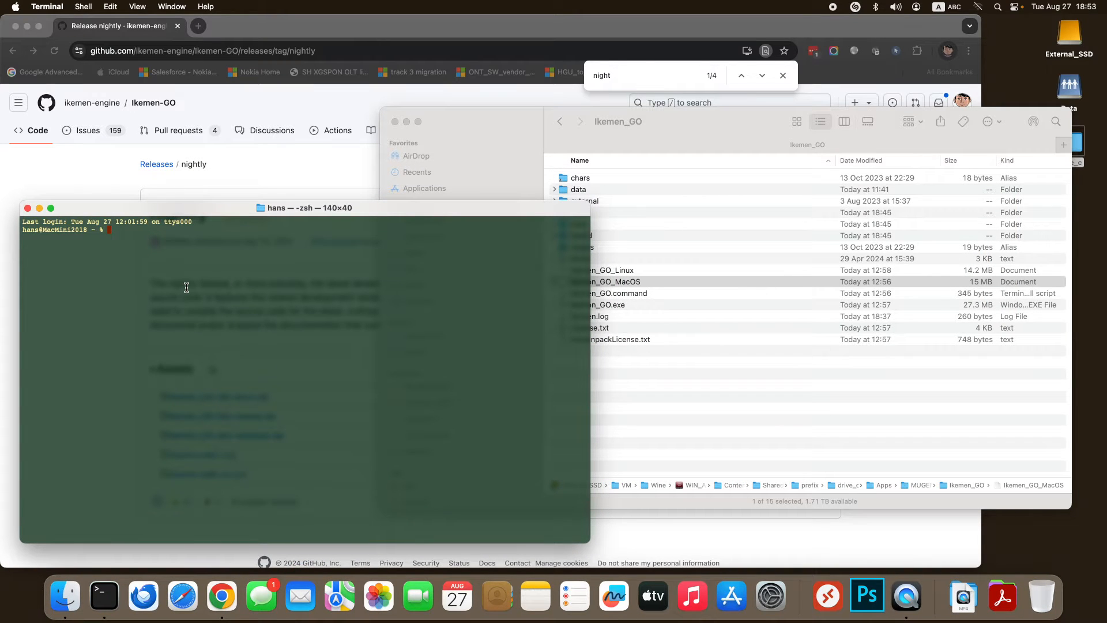
pyautogui.write('chmod')
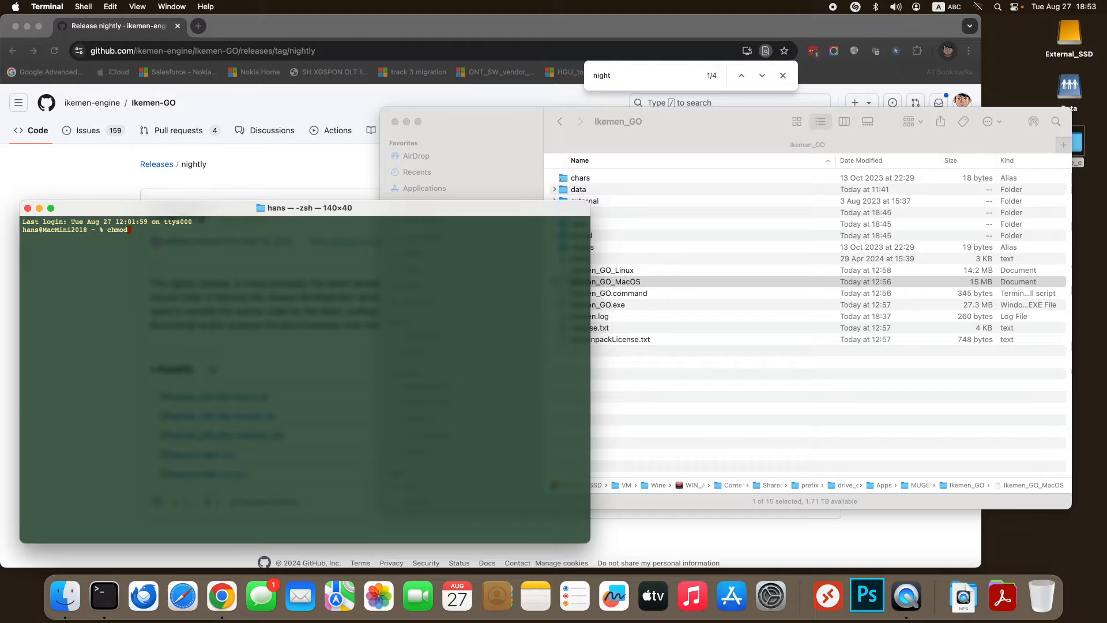
pyautogui.write('a+x')
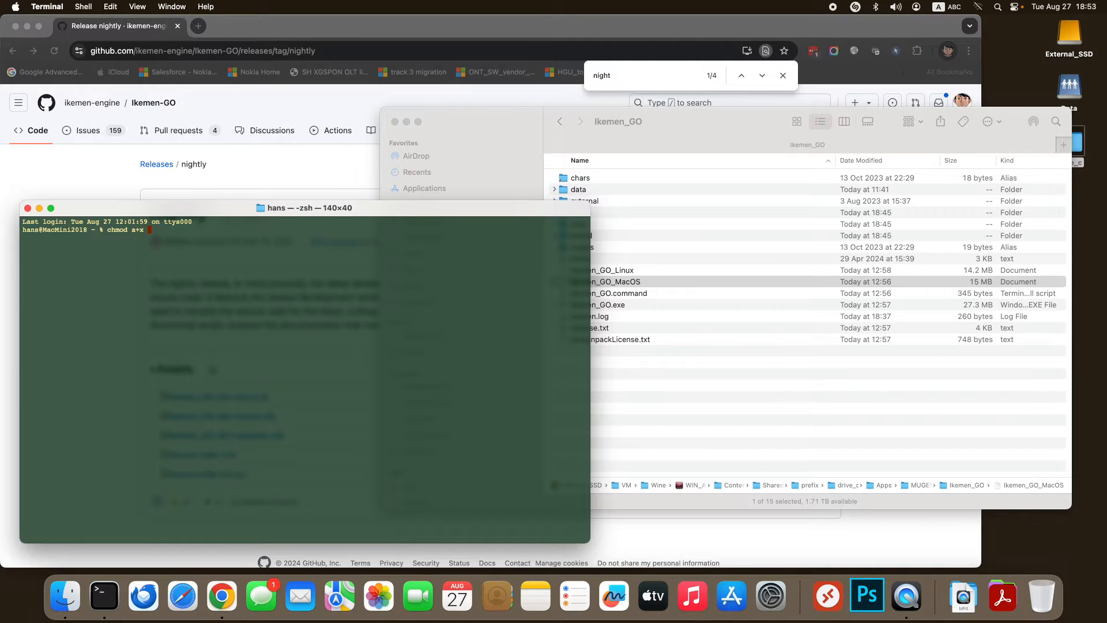
pyautogui.write('/Volumes/External_SSD/VM/Wine/WIN_APP.app/Contents/SharedSupport/prefix/drive_c/Apps/MUGEN/Ikemen_GO/Ikemen_GO_Linux')
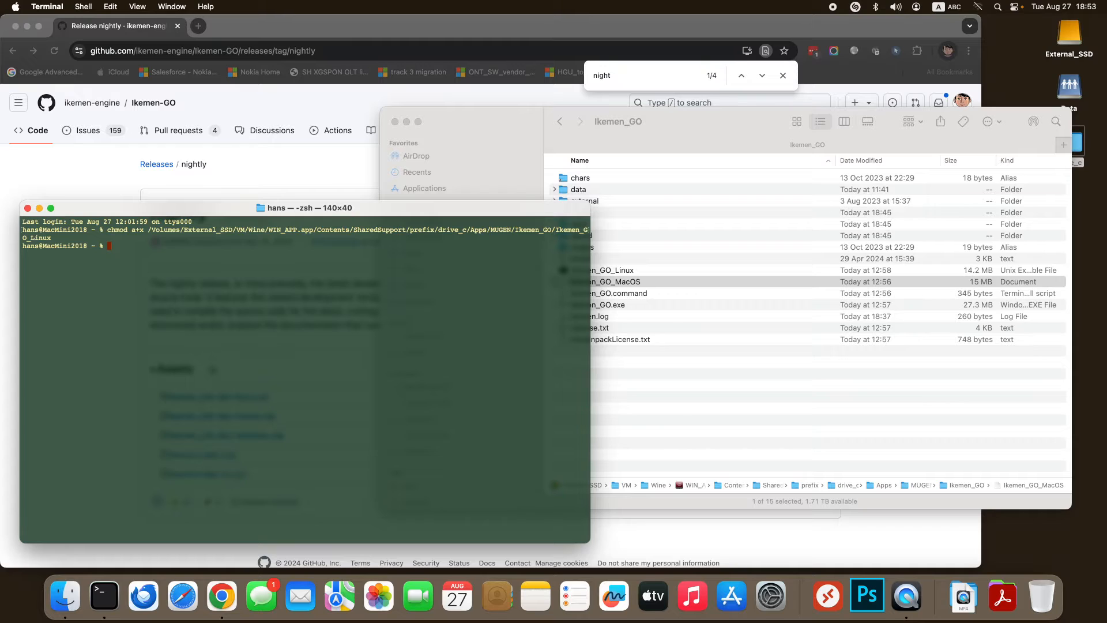
pyautogui.write('chmod a')
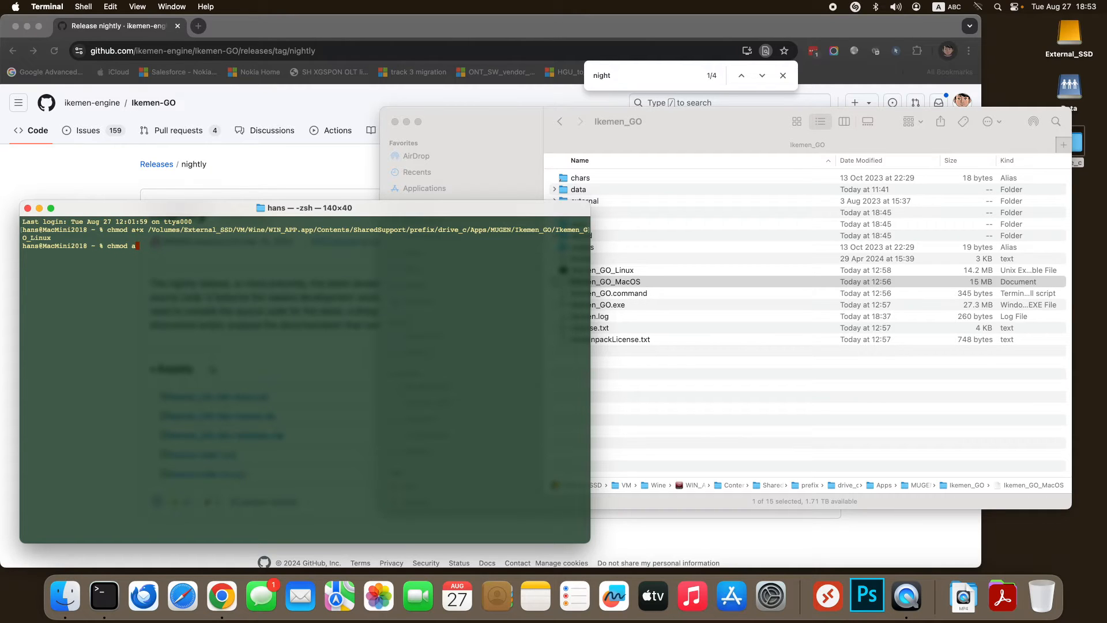
pyautogui.write('+x')
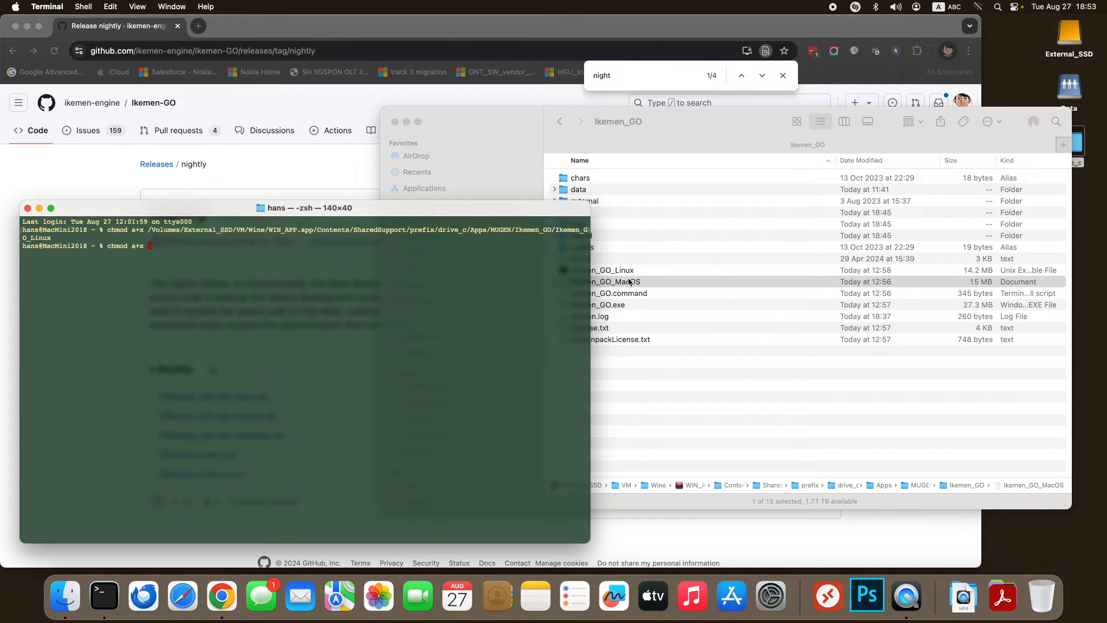
pyautogui.press('Return')
pyautogui.write('chmod a')
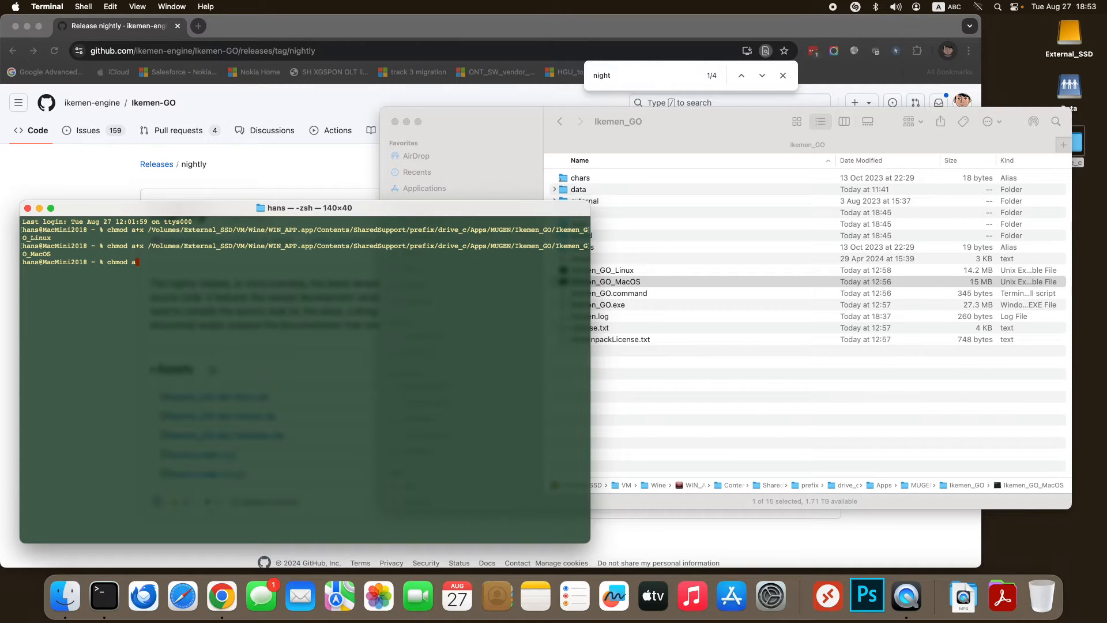
pyautogui.write('+x')
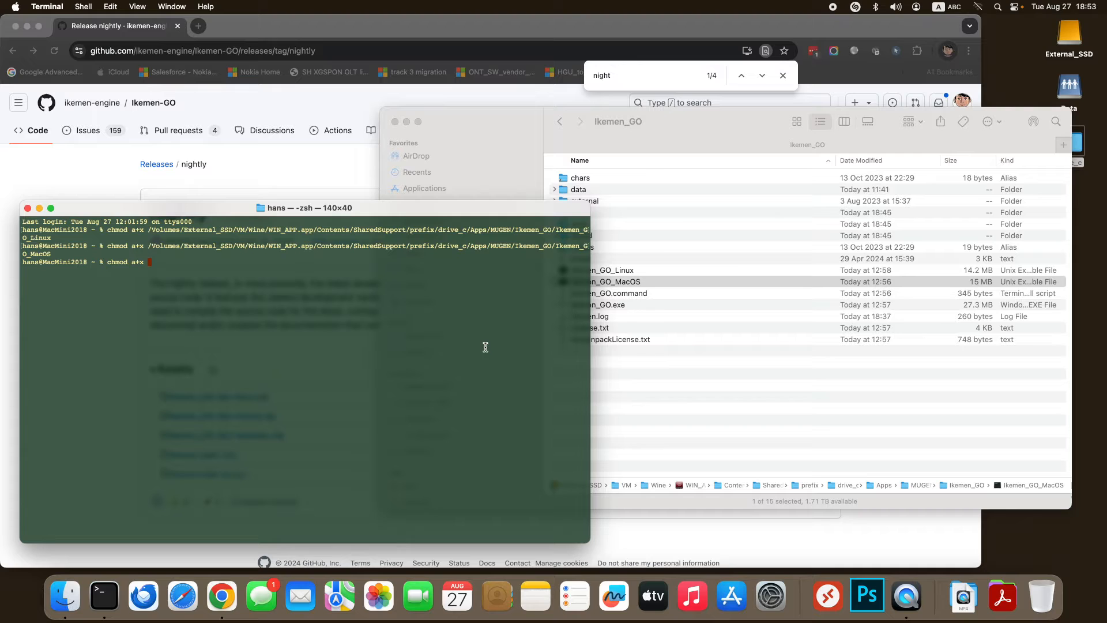
pyautogui.click(609, 293)
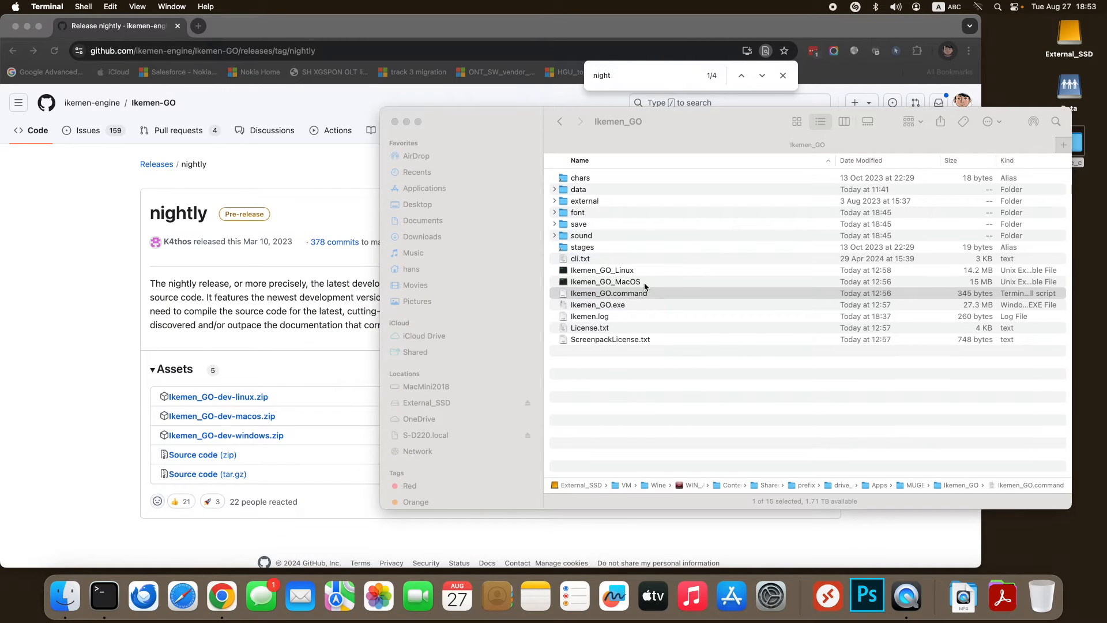
# Step: Launch Ikemen GO from the Ikemen_GO.command script in the Ikemen_GO folder
pyautogui.click(609, 292)
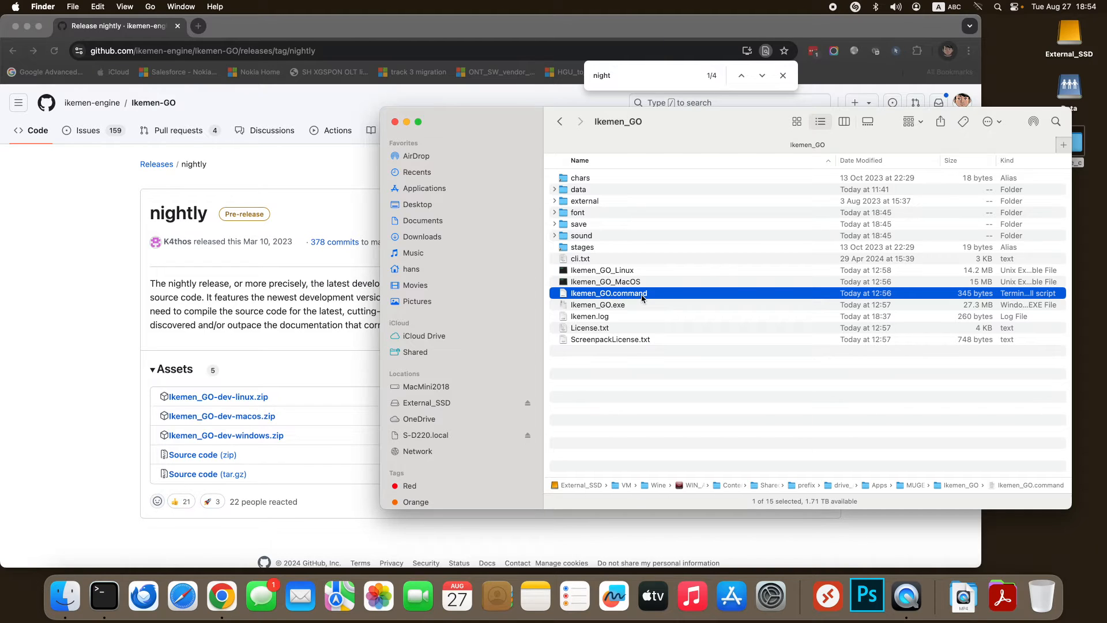
pyautogui.doubleClick(609, 293)
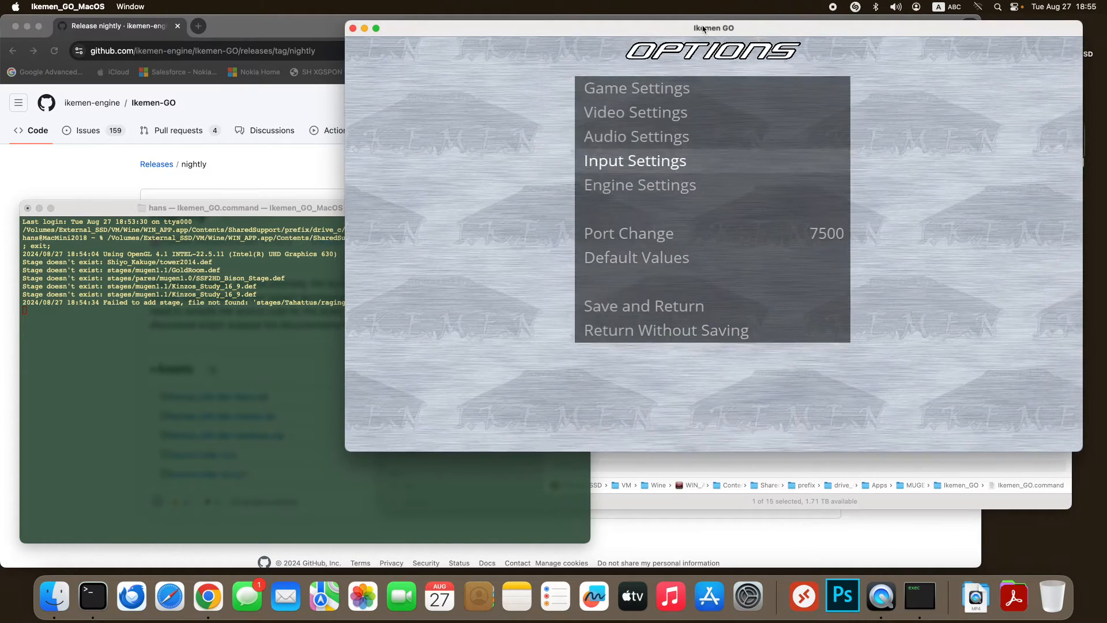
# Step: Exit Options and start a Saber versus Ryu fight on a 3D stage
pyautogui.click(636, 88)
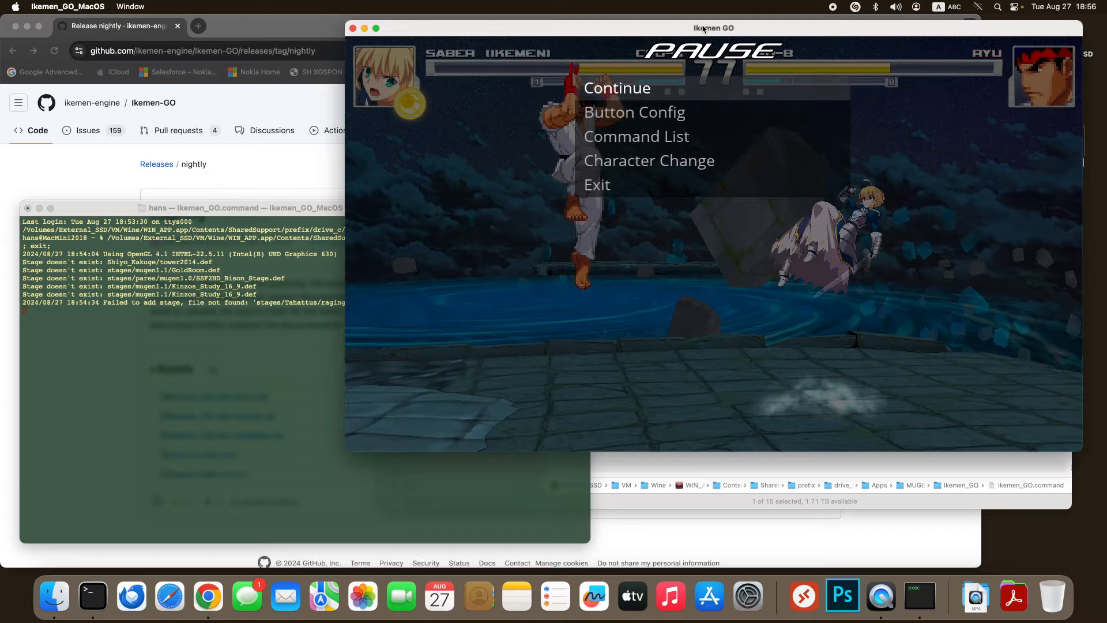
# Step: Pause the fight and scroll through Saber's command list, including Arc Drive and Last Arc
pyautogui.click(636, 136)
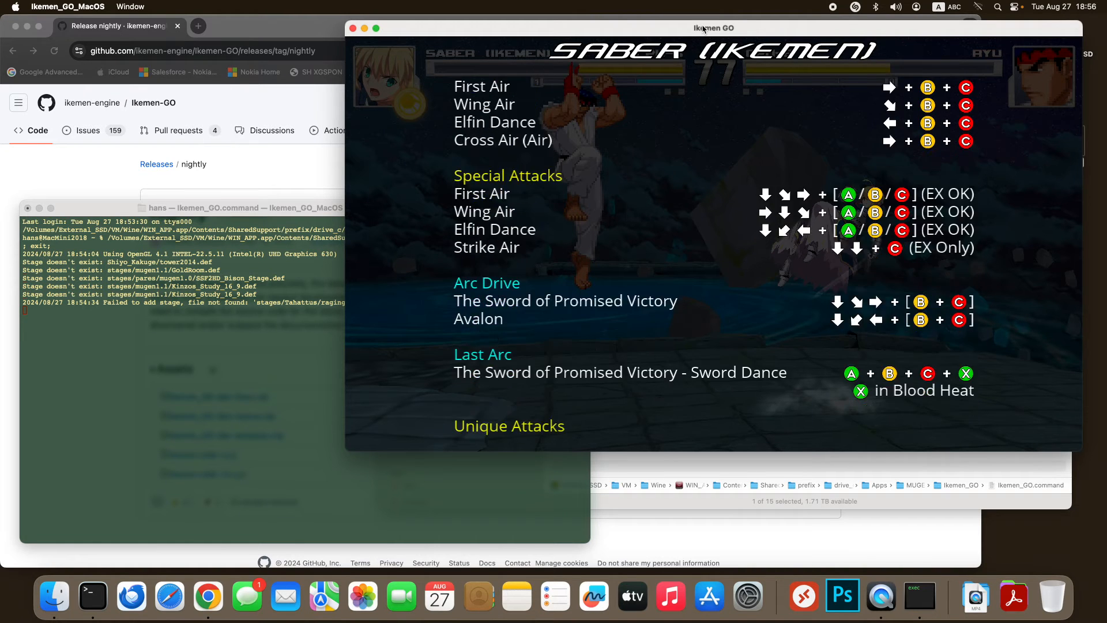
pyautogui.scroll(-3)
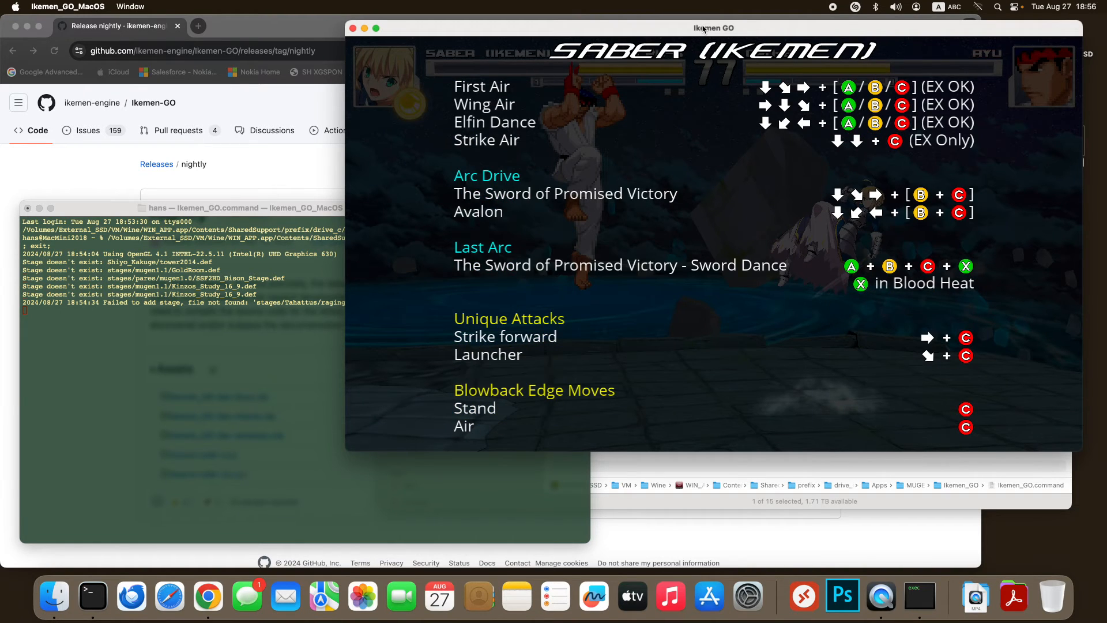